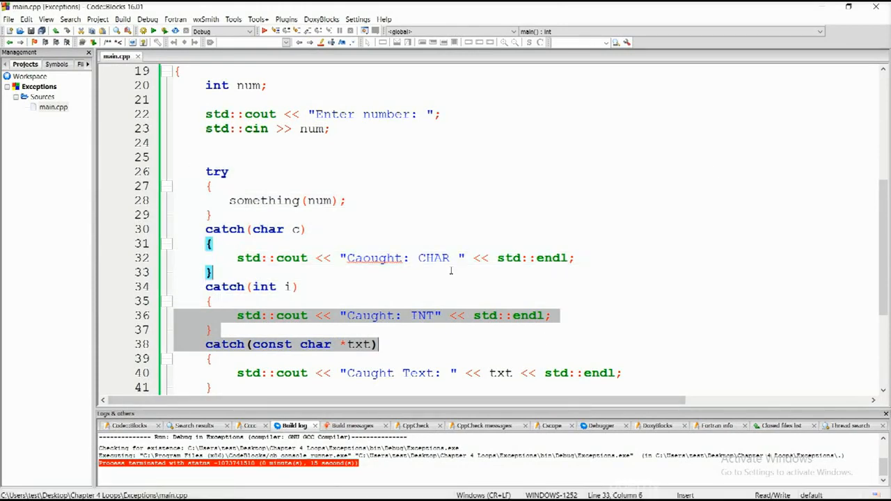
# Step: Delete the old try/catch code, keeping the iostream, cmath and stdexcept includes and empty main
pyautogui.scroll(-3)
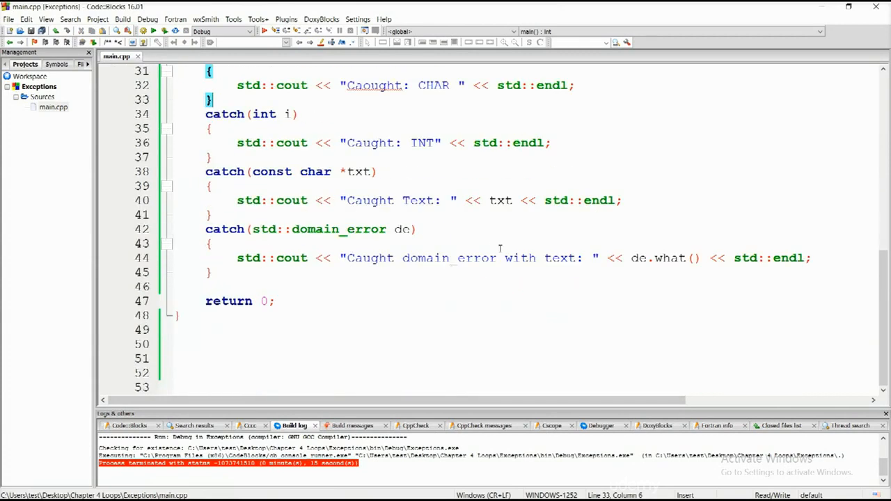
pyautogui.doubleClick(668, 258)
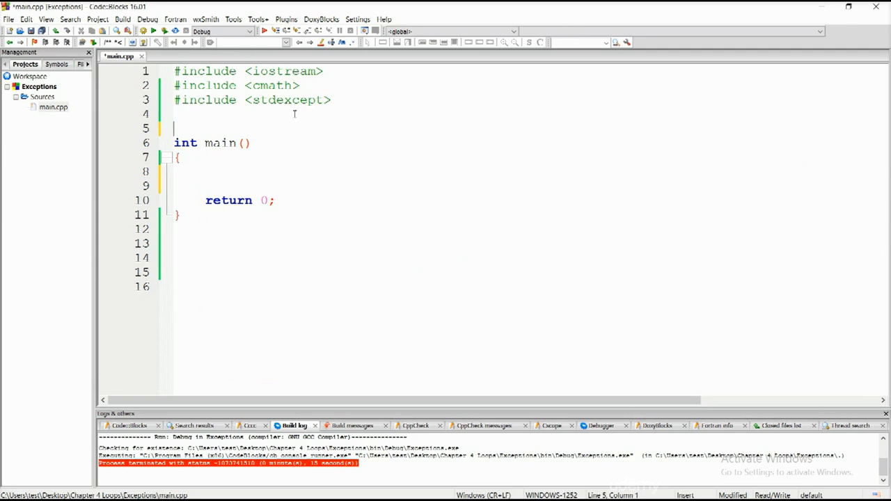
# Step: Highlight the stdexcept include and begin a std::logic_error line inside main
pyautogui.doubleClick(288, 100)
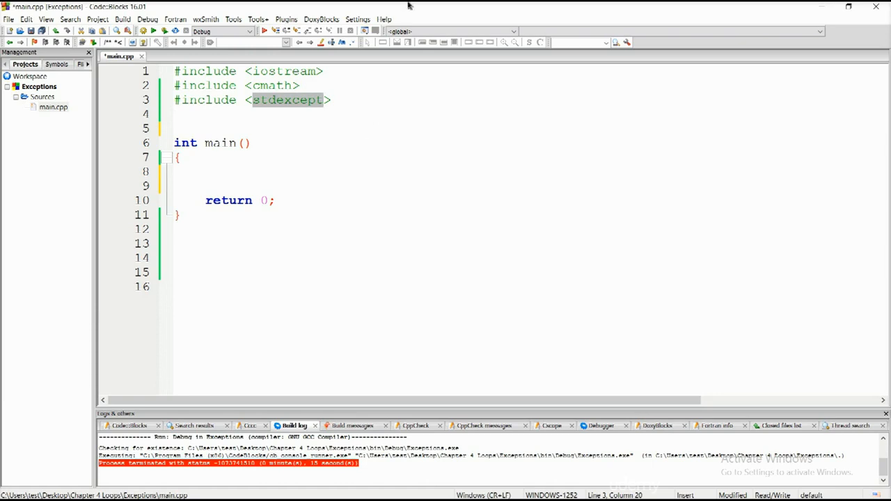
pyautogui.moveTo(683, 274)
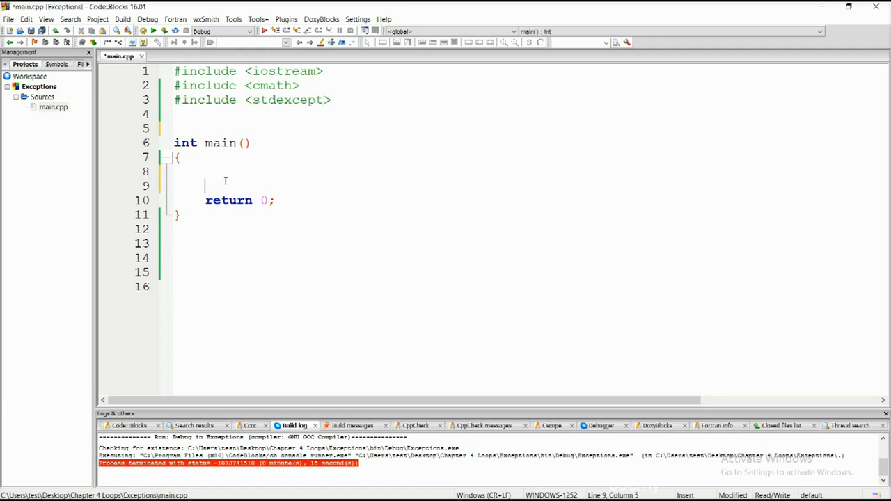
pyautogui.write('.what')
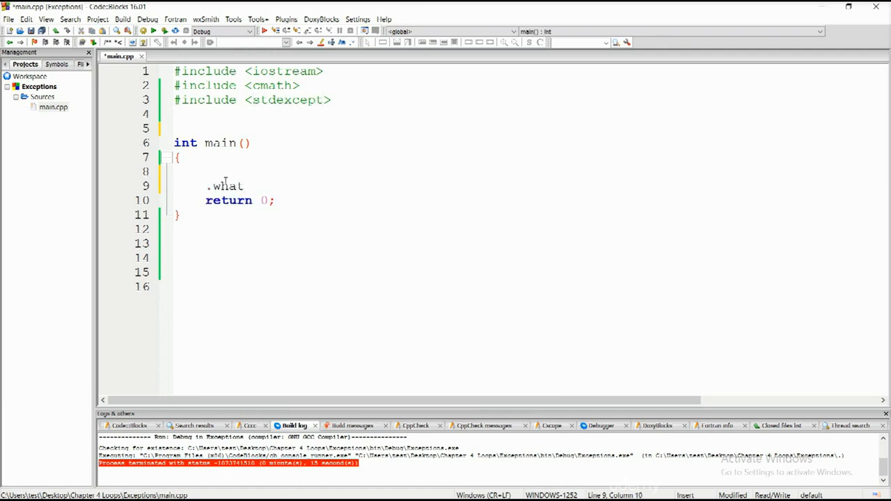
pyautogui.write('()')
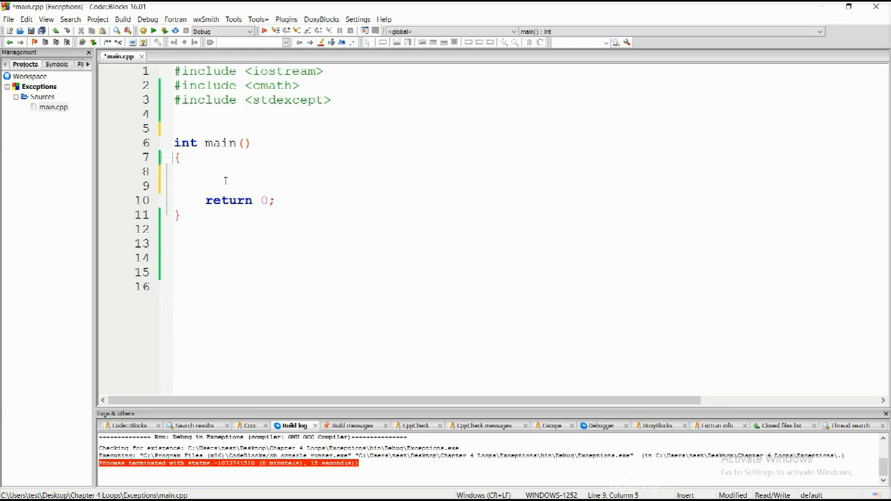
pyautogui.write('std::logic_er')
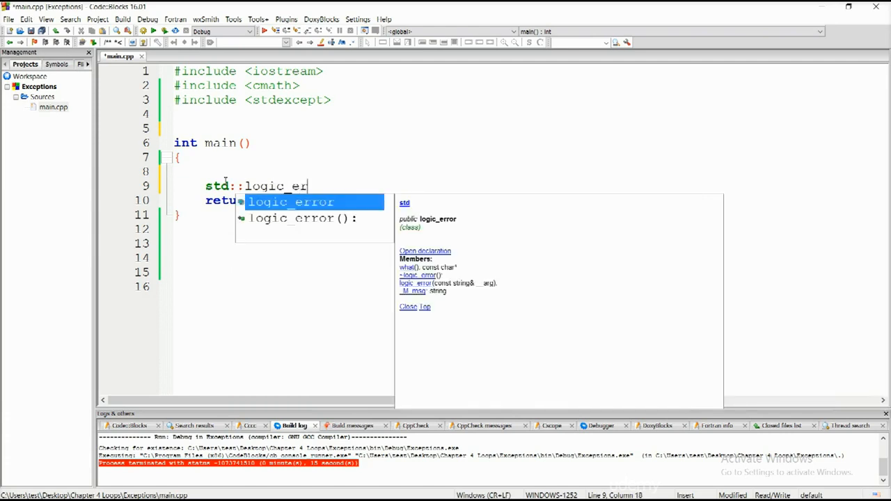
# Step: Finish std::logic_error and add a std::domain_error line
pyautogui.write('o')
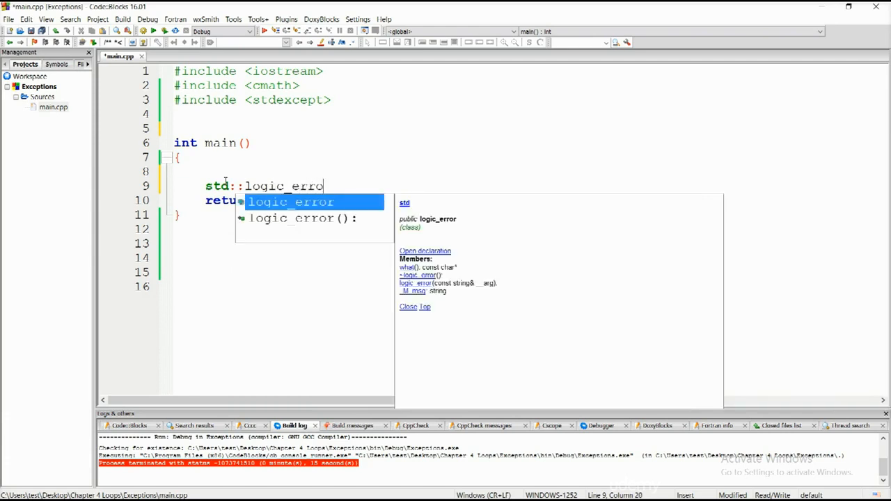
pyautogui.write('r')
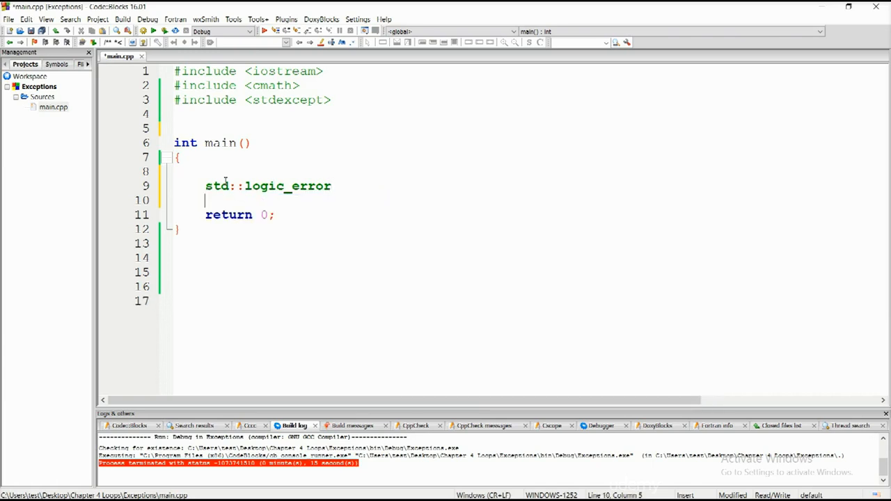
pyautogui.write('std::')
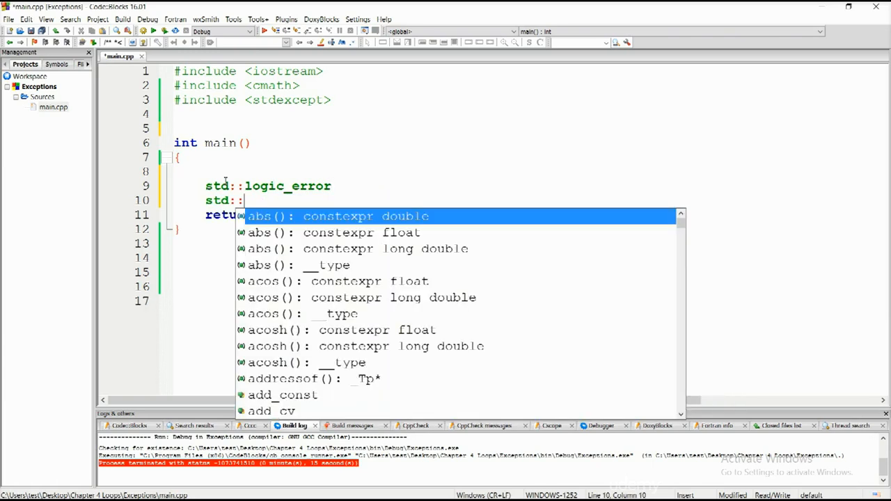
pyautogui.write('domain_error')
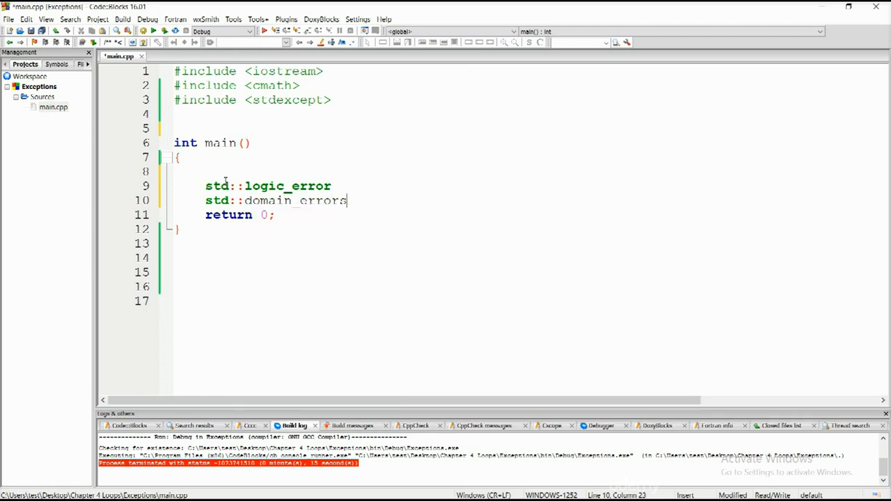
# Step: Add std::invalid_argument and std::length_error lines using autocomplete
pyautogui.write('std:')
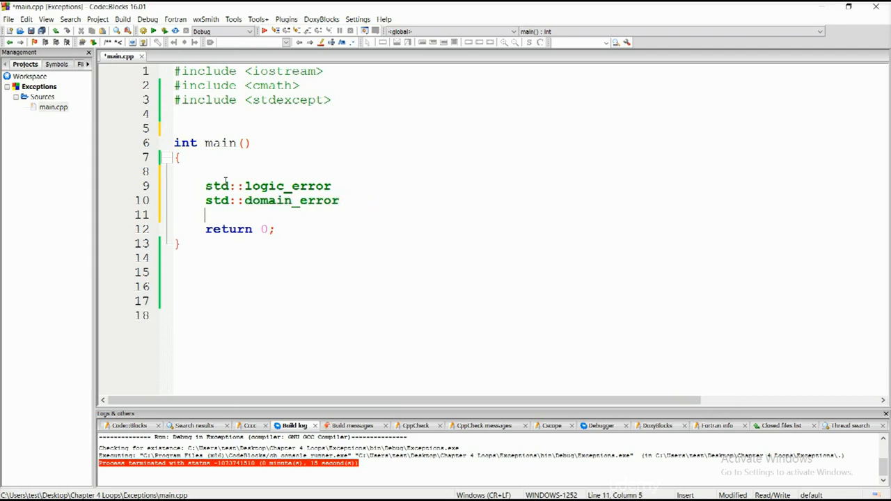
pyautogui.write('st')
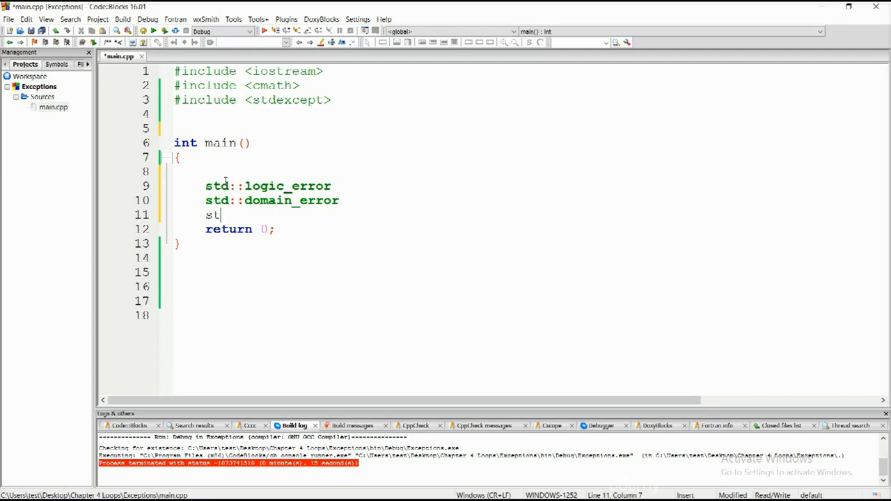
pyautogui.write('d::')
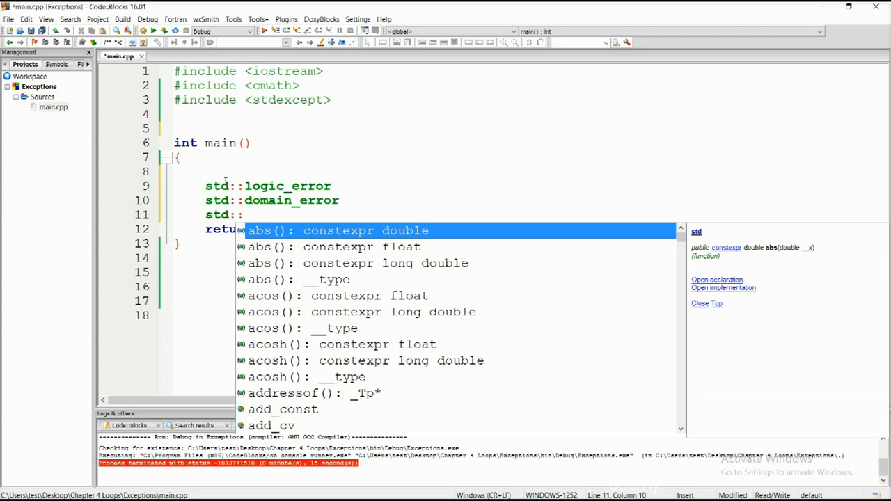
pyautogui.write('invali')
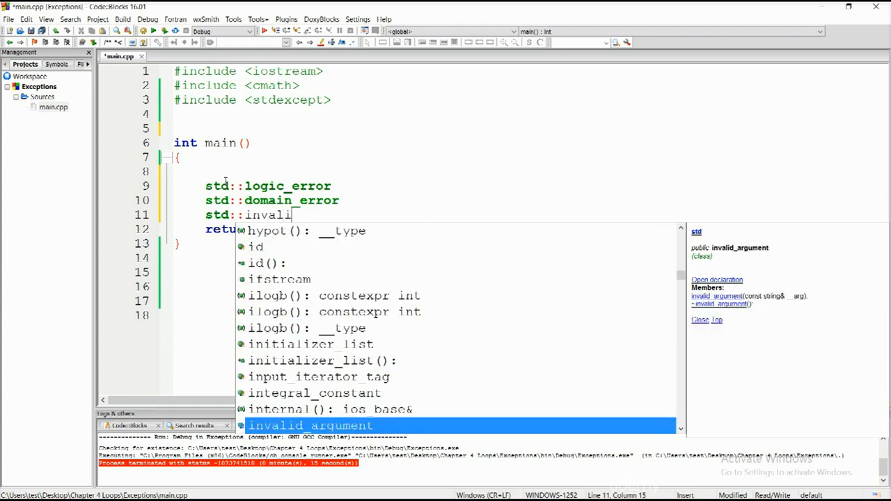
pyautogui.write('_argument')
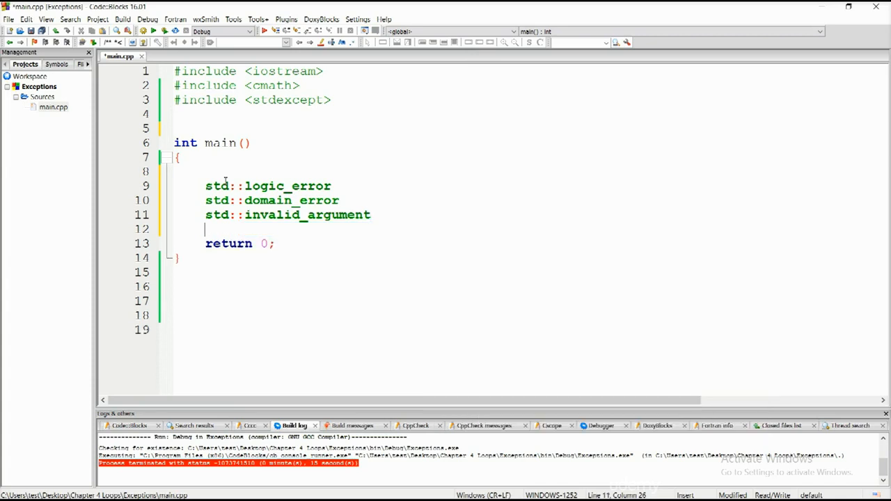
pyautogui.write('std:')
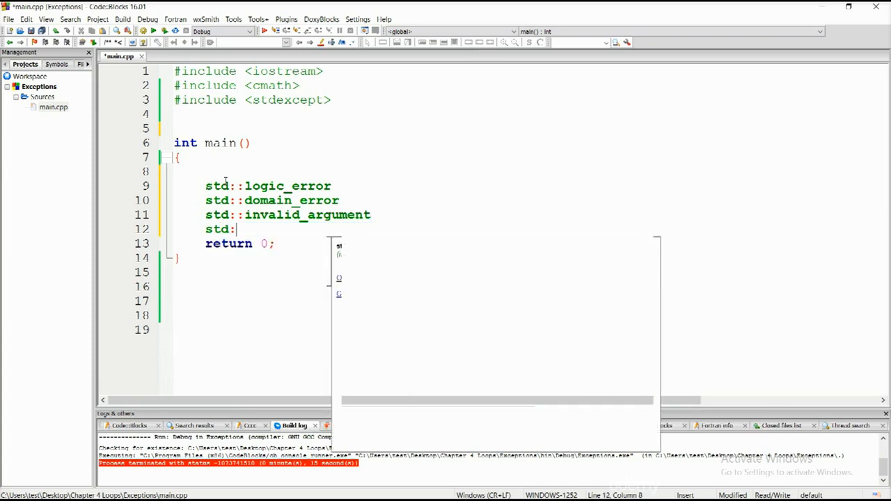
pyautogui.write('length_error')
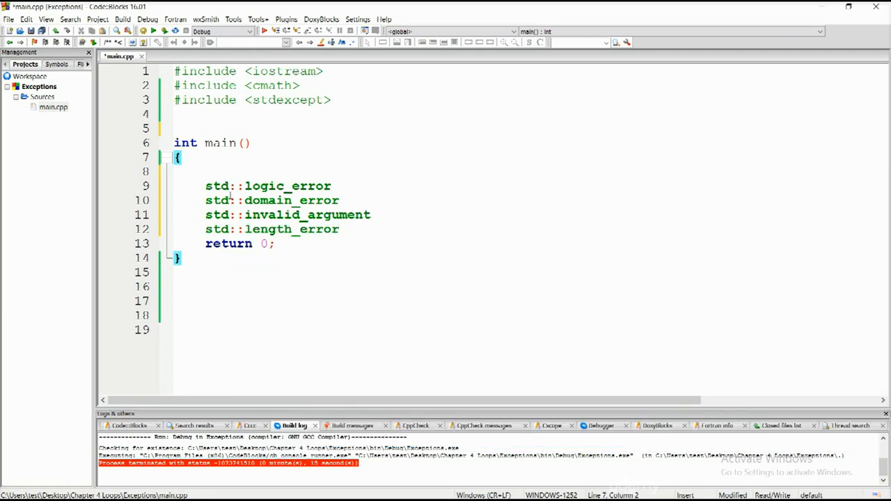
pyautogui.doubleClick(291, 186)
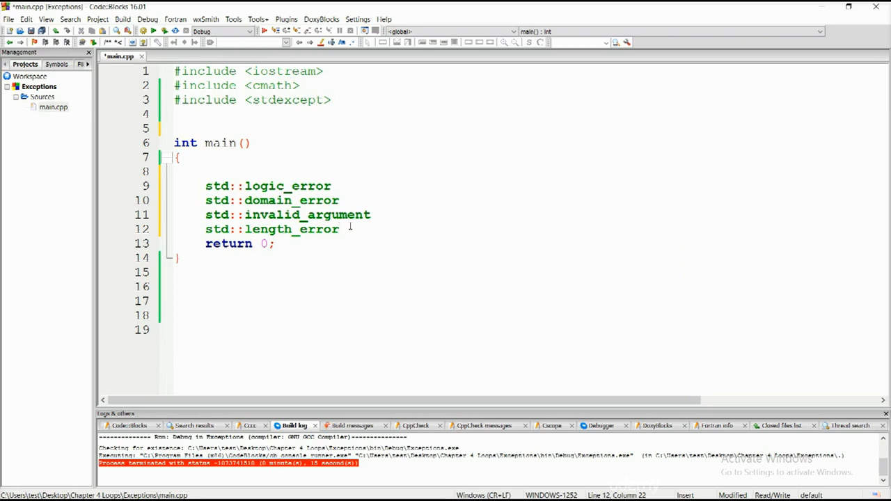
# Step: Add a std::out_of_range line after length_error
pyautogui.write('st')
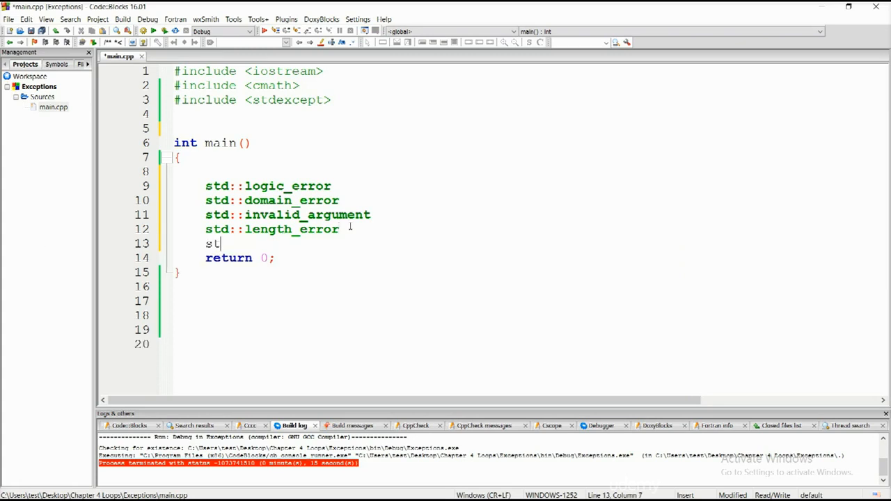
pyautogui.write('d::')
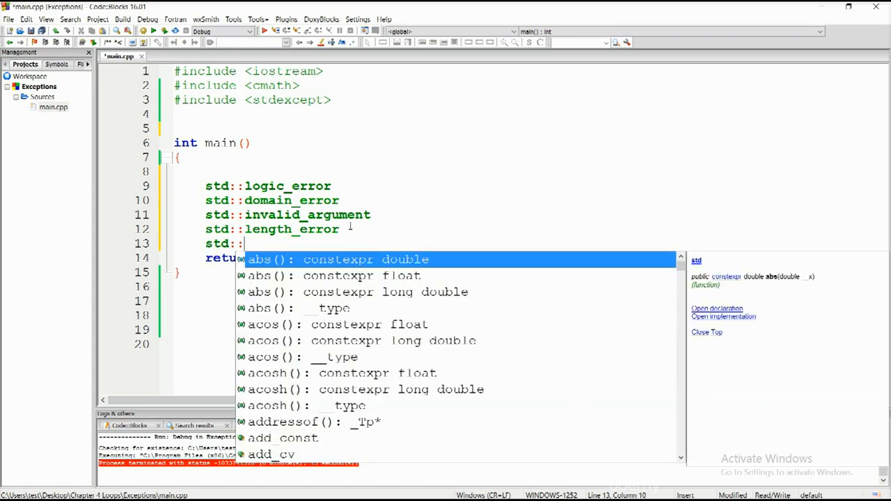
pyautogui.write('out_of_range')
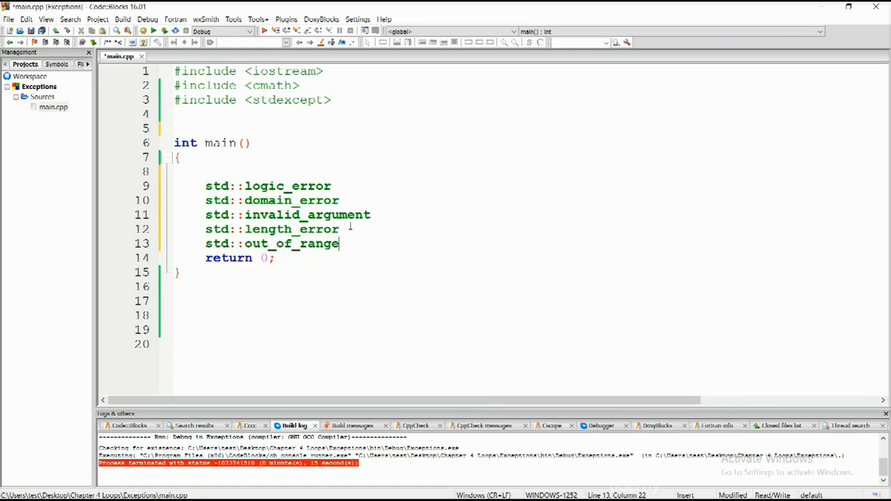
pyautogui.press('Enter')
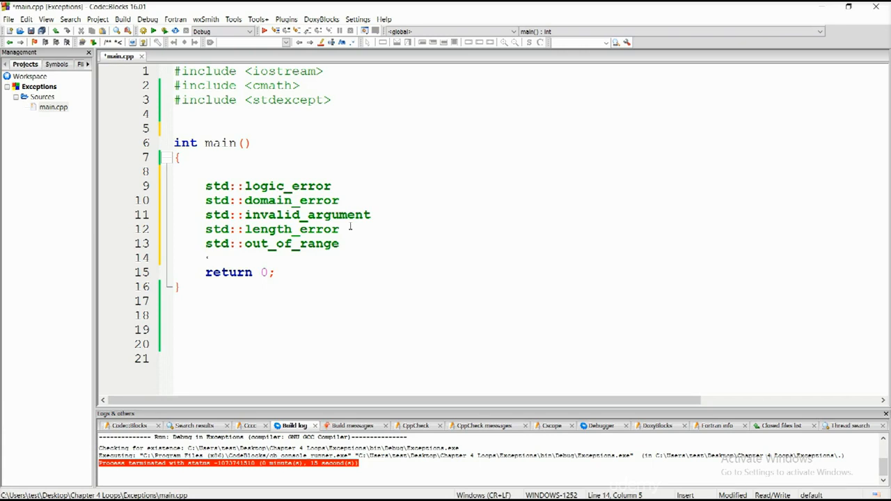
# Step: Add std::range_error, std::overflow_error and std::underflow_error lines, then blank lines before return
pyautogui.write('std::')
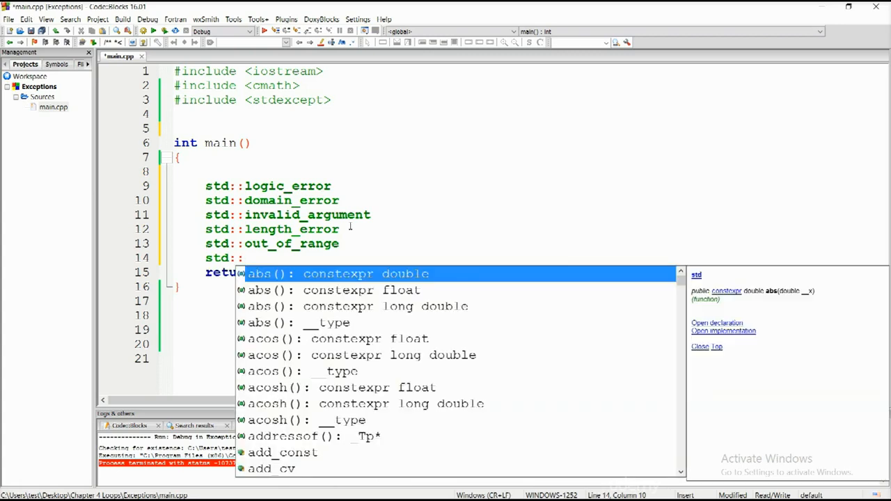
pyautogui.write('range_error')
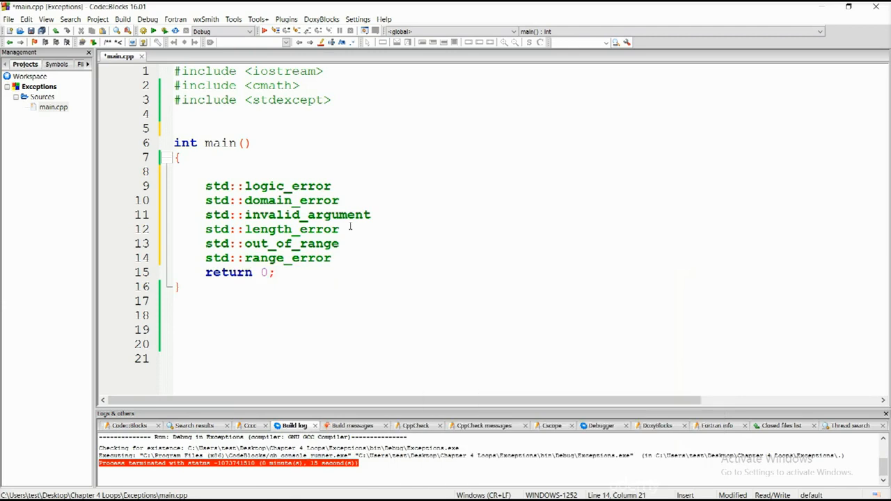
pyautogui.write('std')
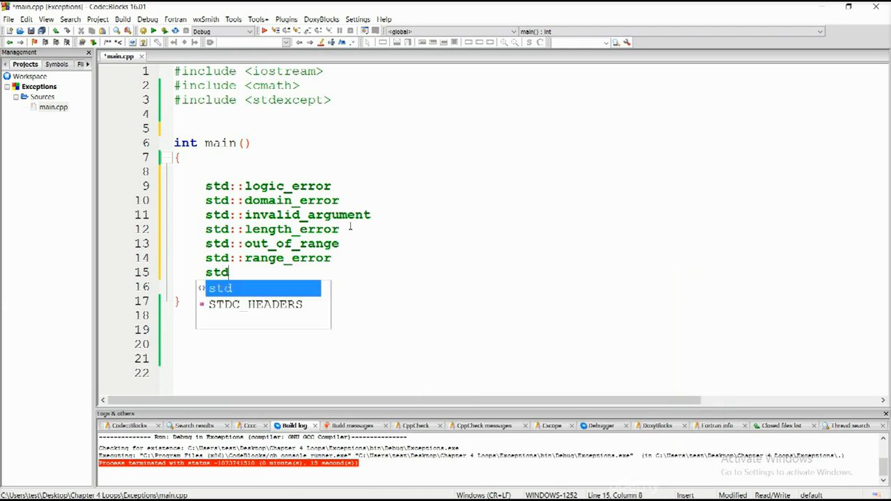
pyautogui.write('::')
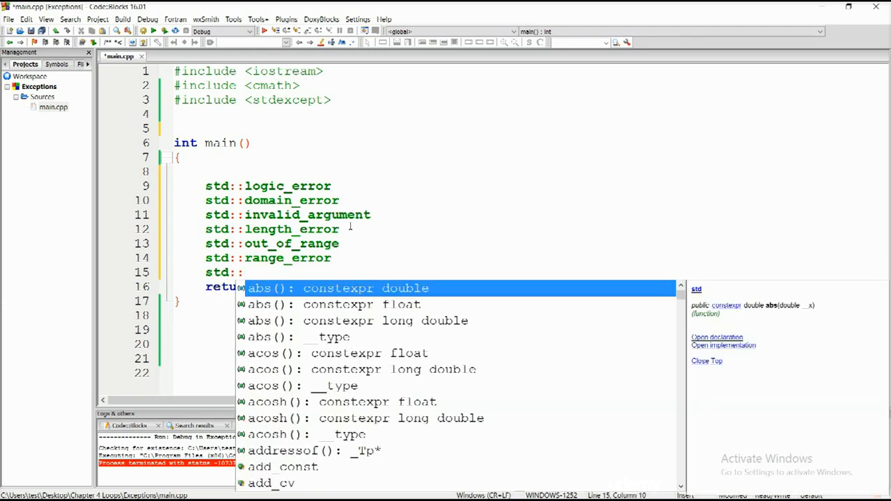
pyautogui.write('overflow_error')
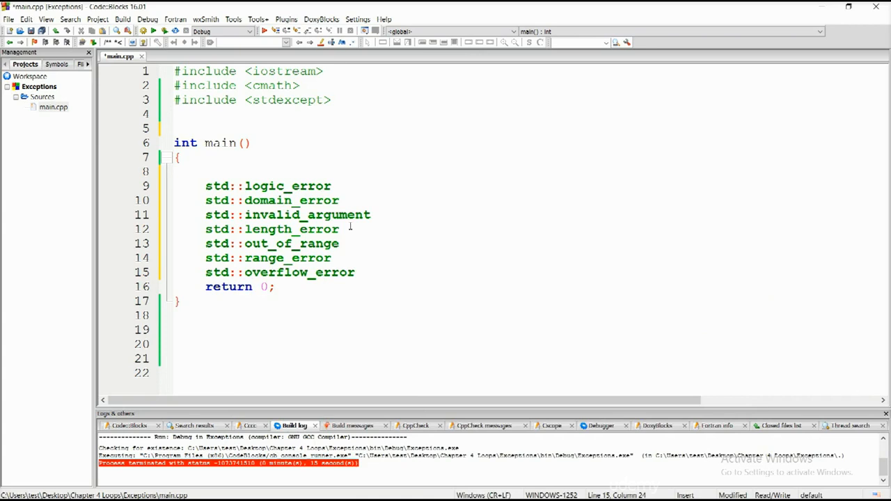
pyautogui.write('std::underflow_error')
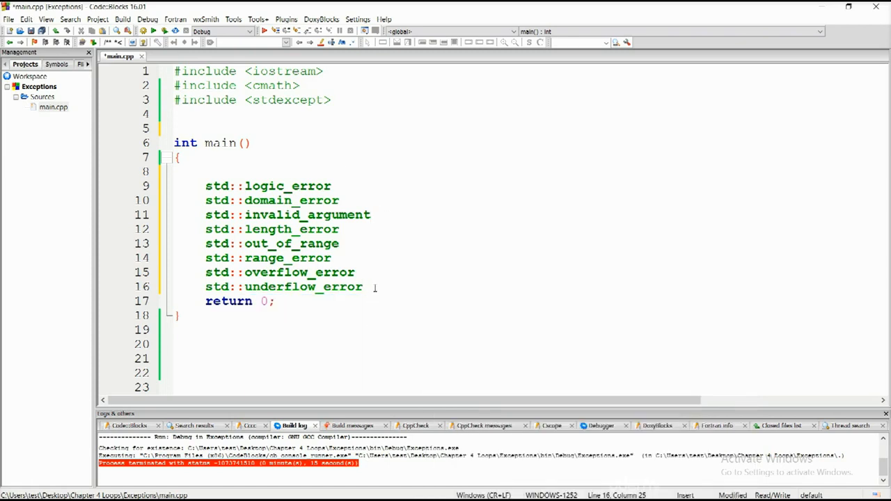
pyautogui.press('Enter')
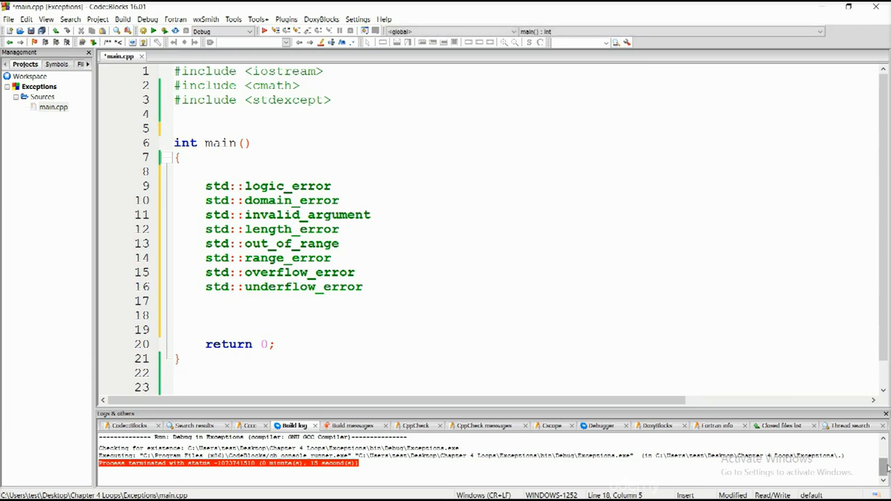
# Step: Write the catch(std::range_error re) header with an opening brace
pyautogui.write('catch(')
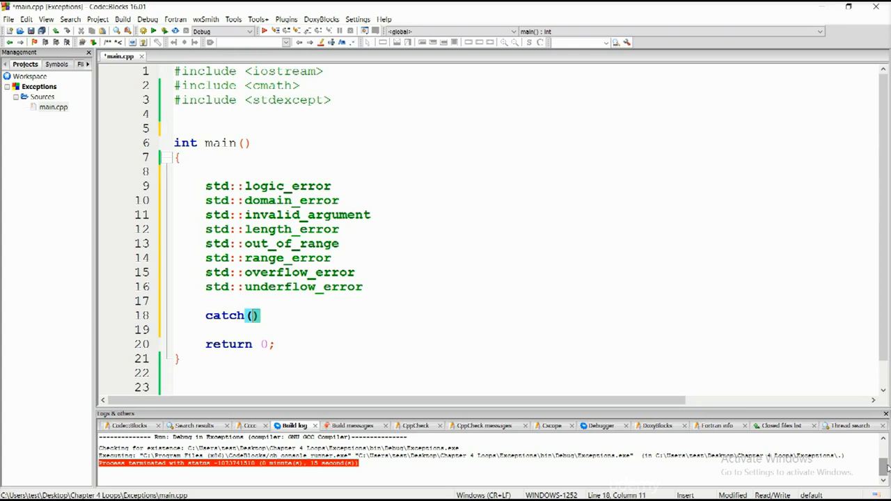
pyautogui.write('std:')
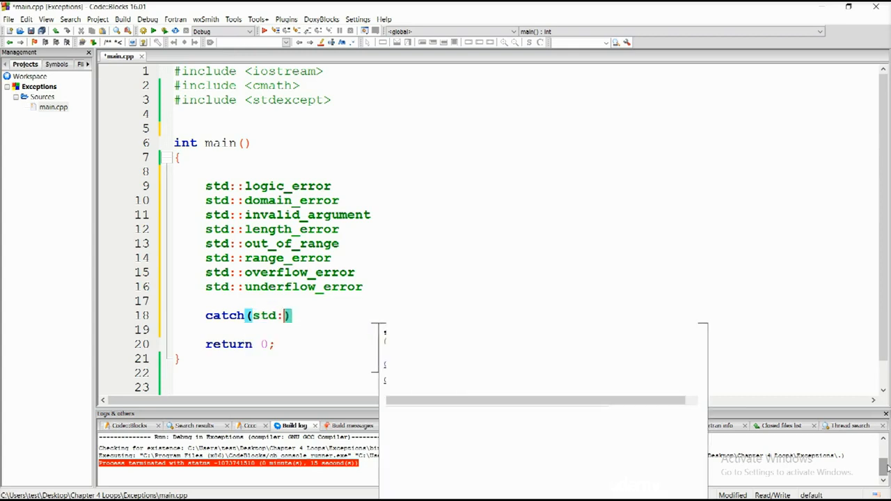
pyautogui.write('range_erro')
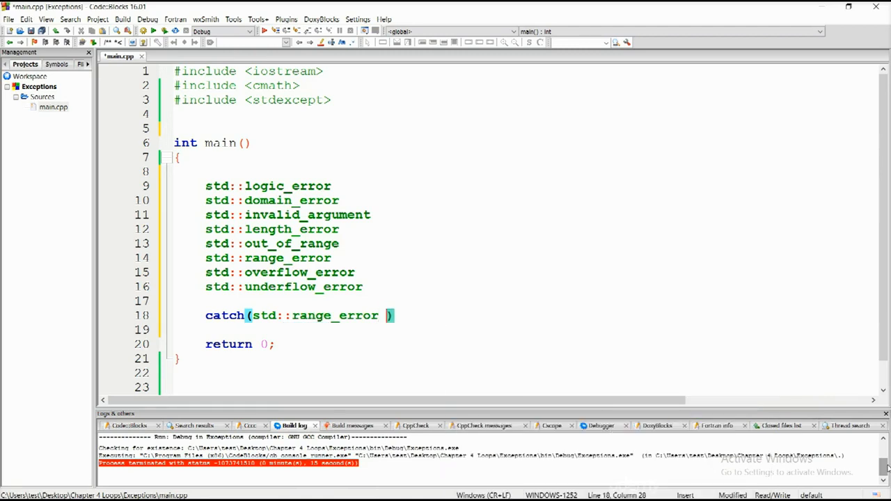
pyautogui.write('re')
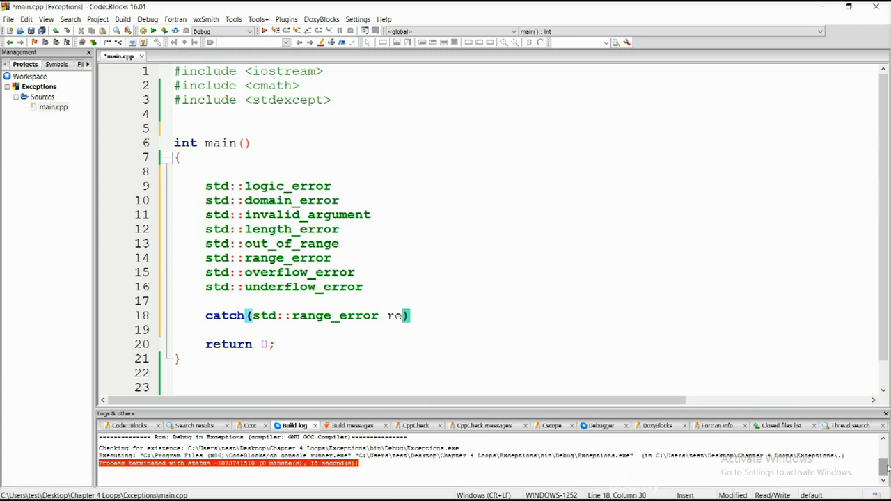
pyautogui.write('{')
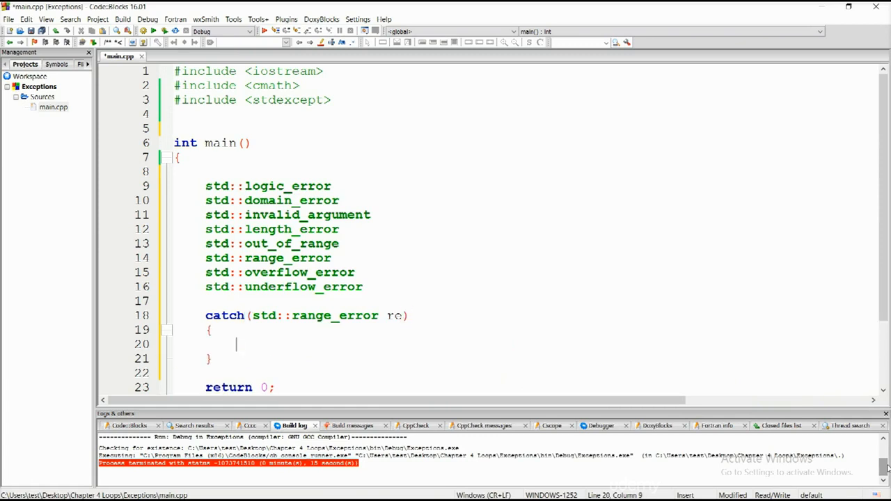
# Step: Inside the catch, print "ERROR: " followed by re.what() with std::cout
pyautogui.write('std::co')
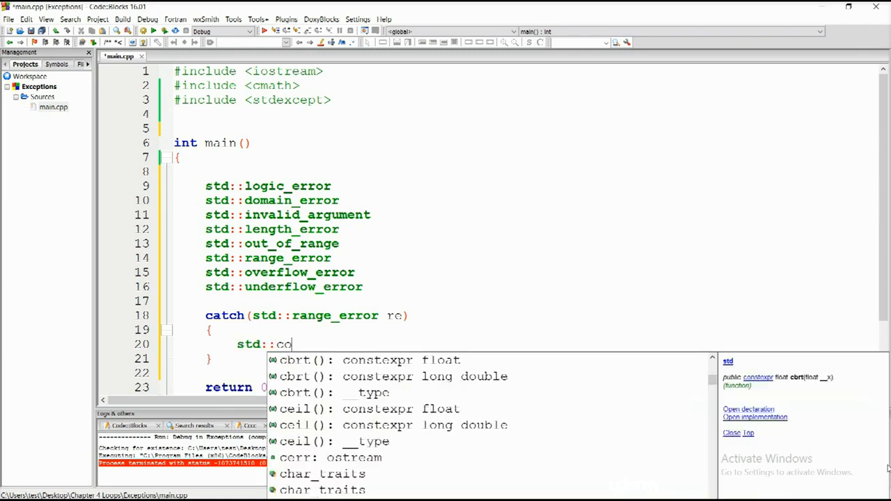
pyautogui.write('ut < "')
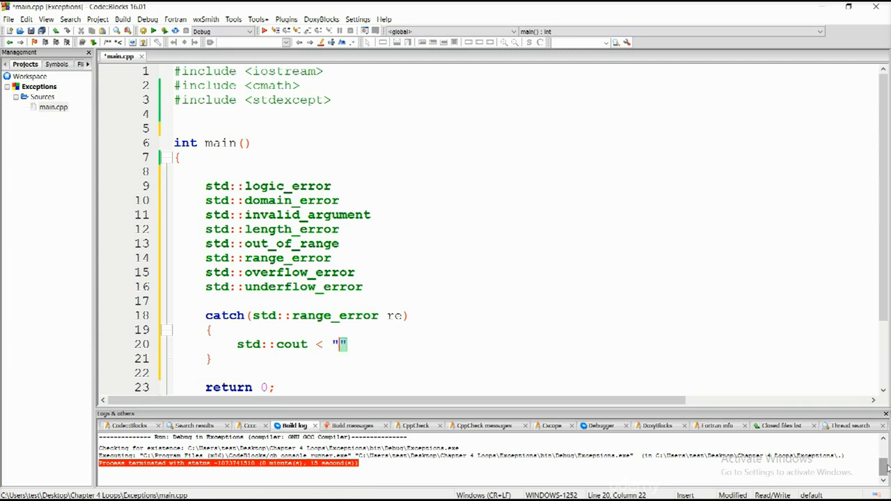
pyautogui.write('ER')
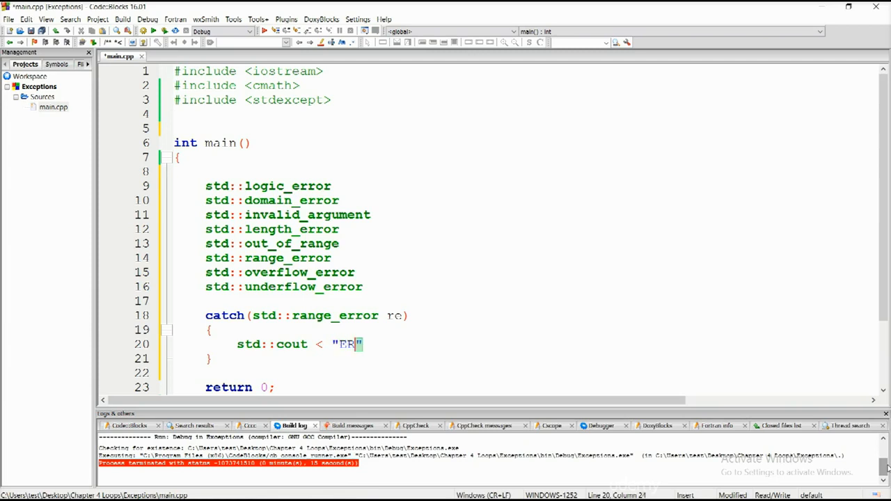
pyautogui.write('ROR:')
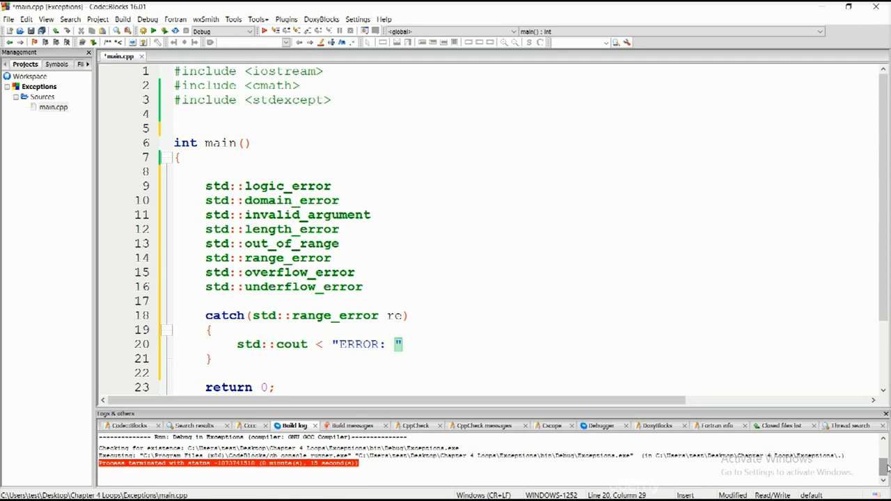
pyautogui.write('<<')
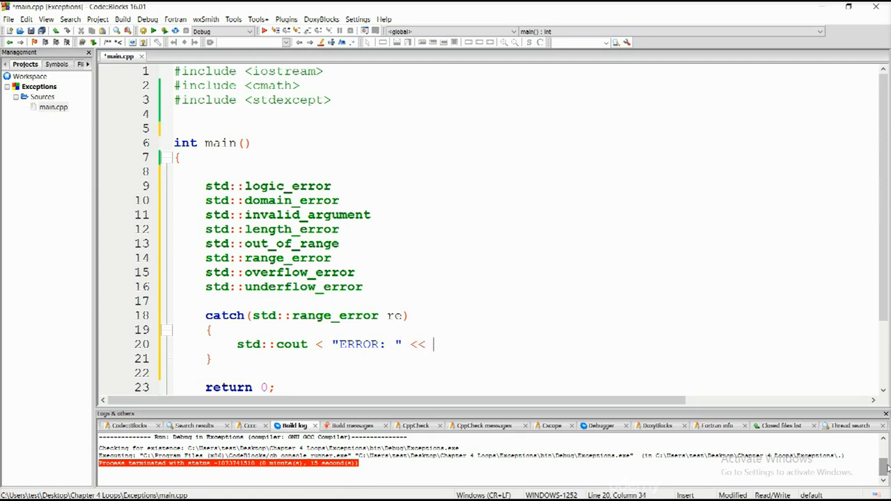
pyautogui.write('re')
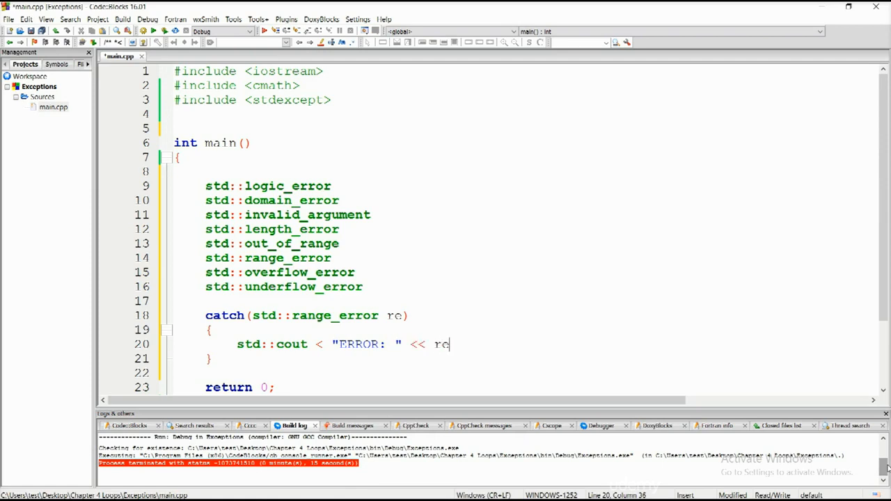
pyautogui.write('.what')
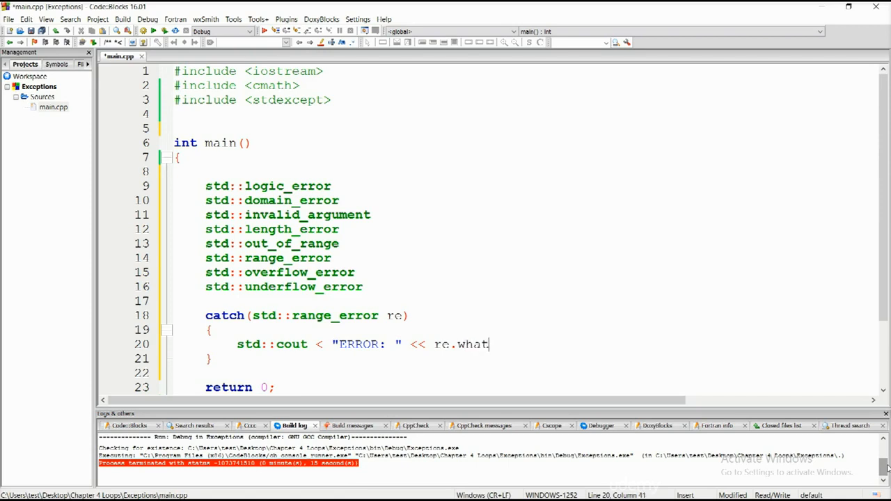
pyautogui.write('()')
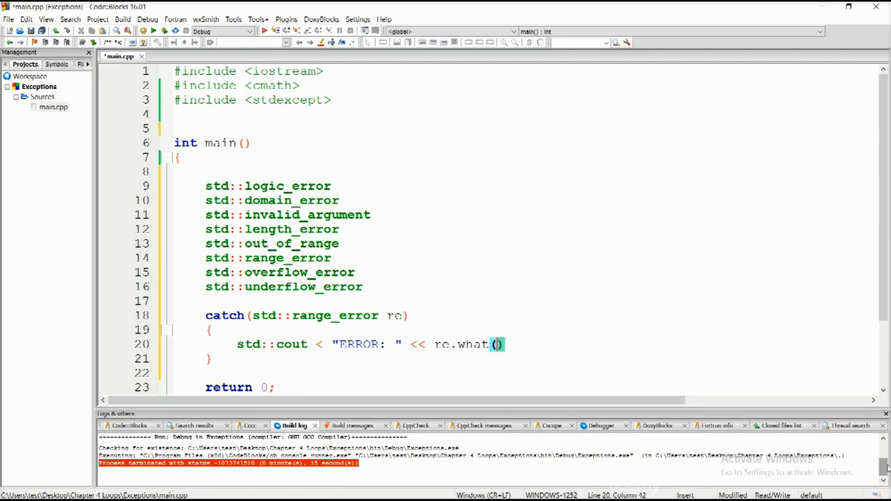
pyautogui.write(';')
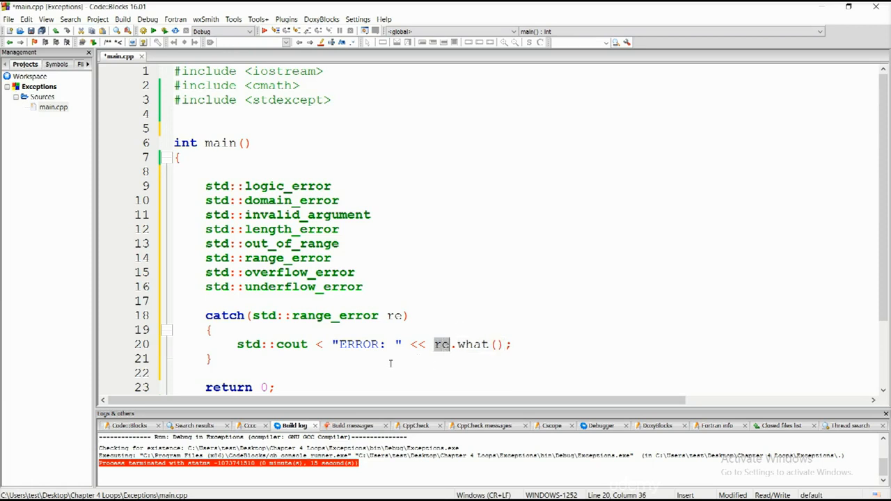
pyautogui.moveTo(433, 376)
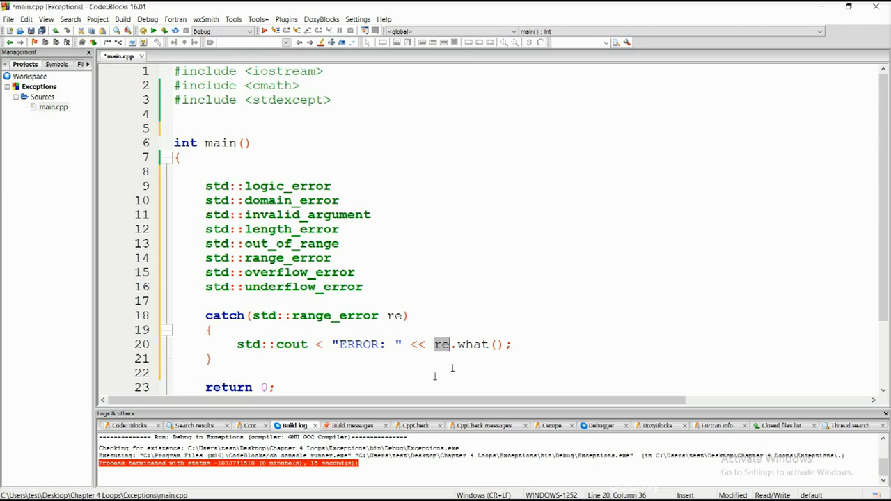
pyautogui.doubleClick(478, 344)
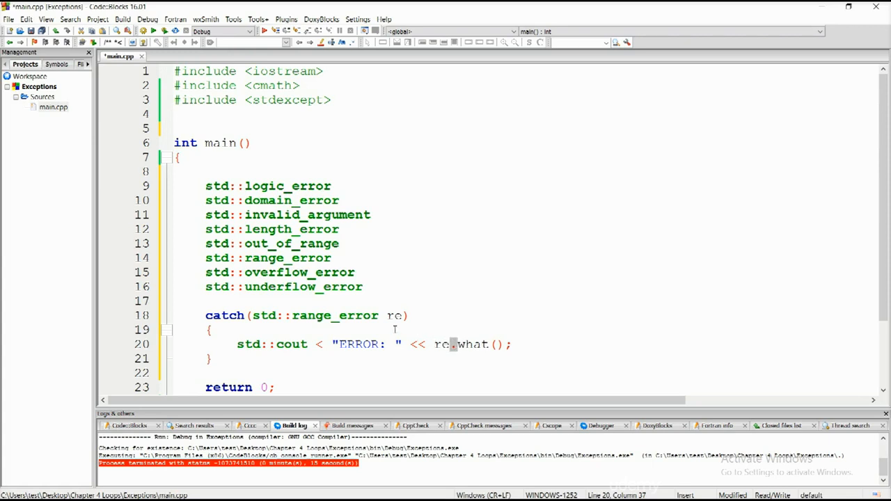
pyautogui.moveTo(551, 320)
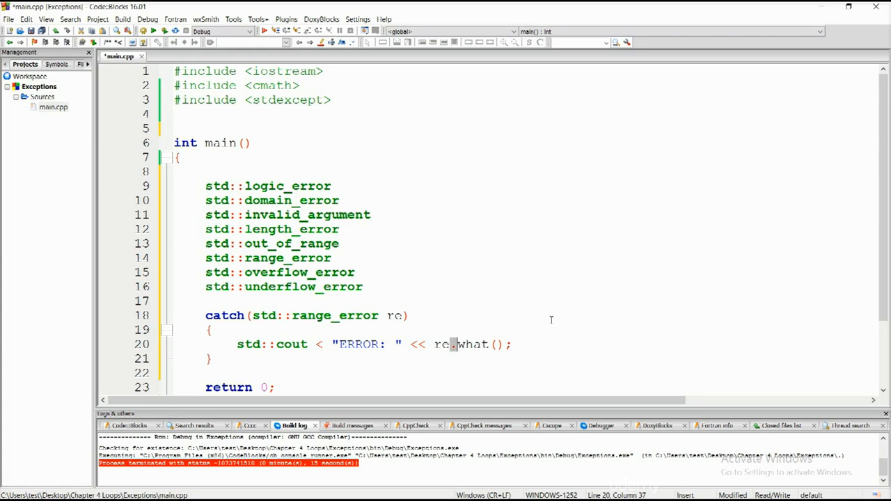